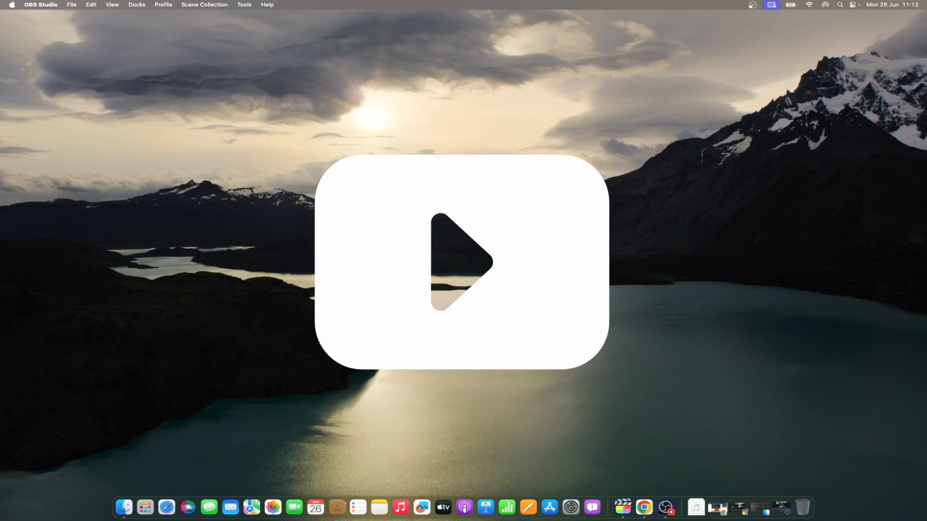
Step: Hide the YouTube logo overlay and fade the desktop scene toward black for the outro
{"action": "left_click", "coordinate": [462, 262]}
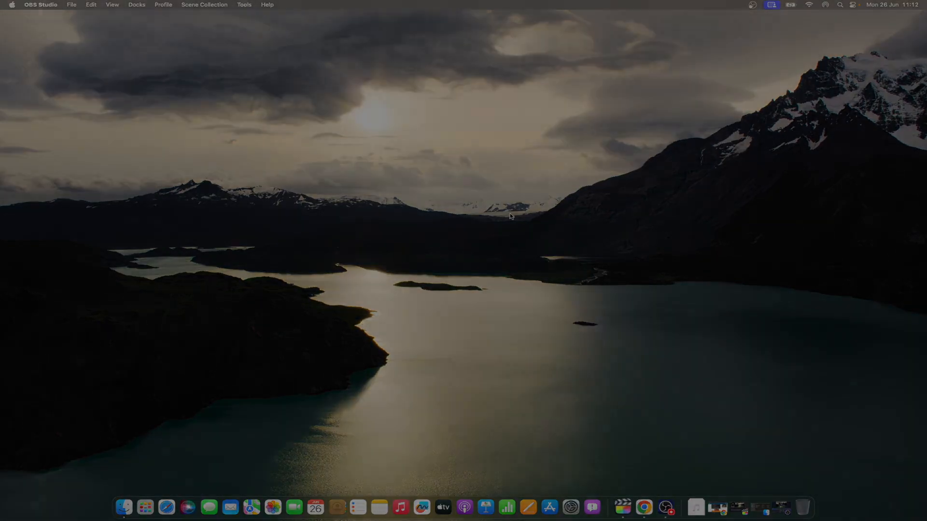